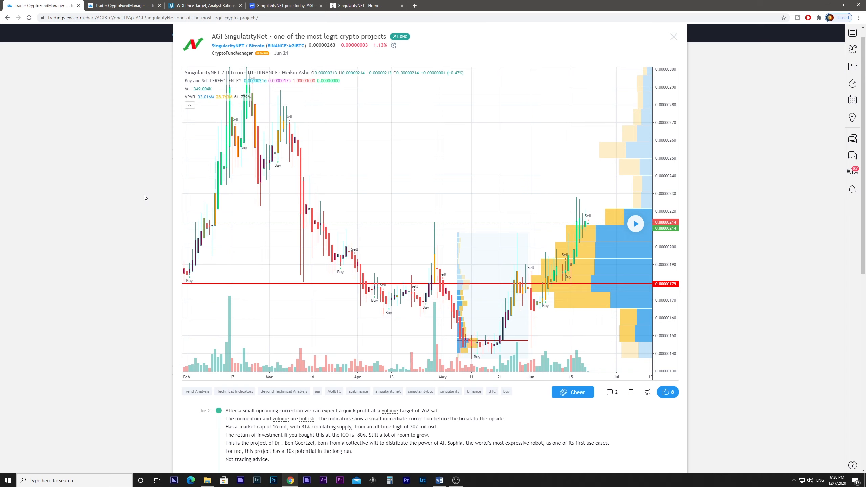
{"action": "mouse_move", "coordinate": [224, 137]}
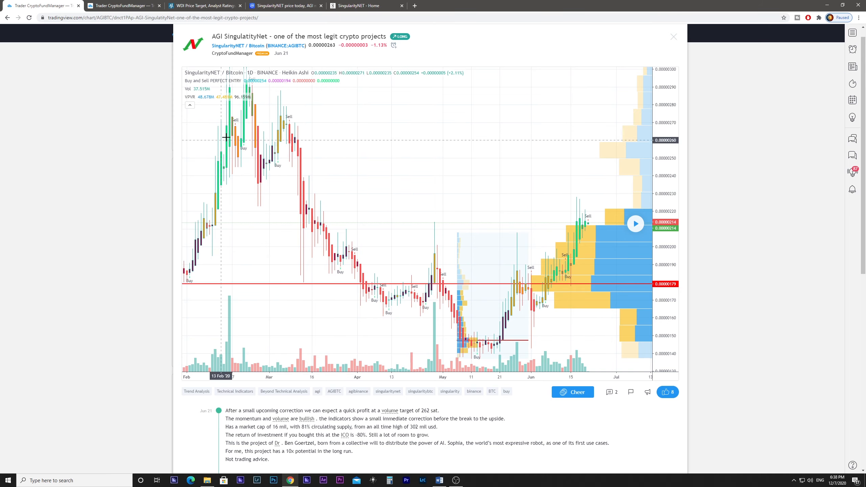
{"action": "mouse_move", "coordinate": [534, 256]}
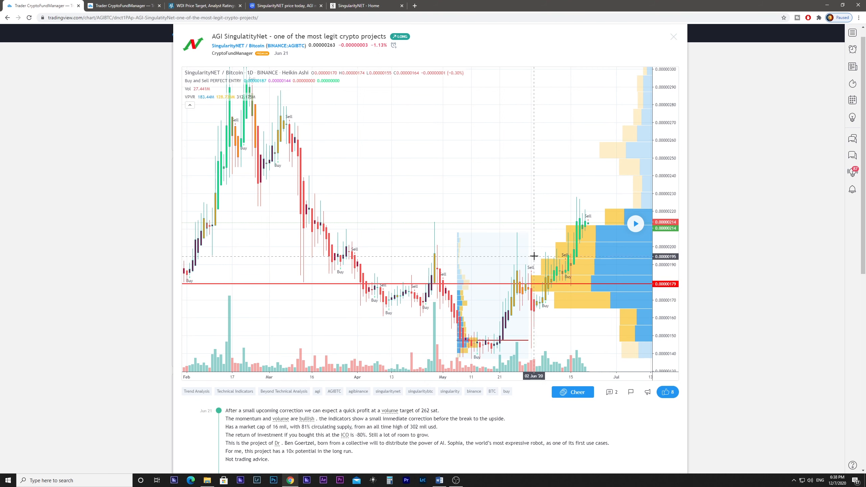
{"action": "mouse_move", "coordinate": [590, 255]}
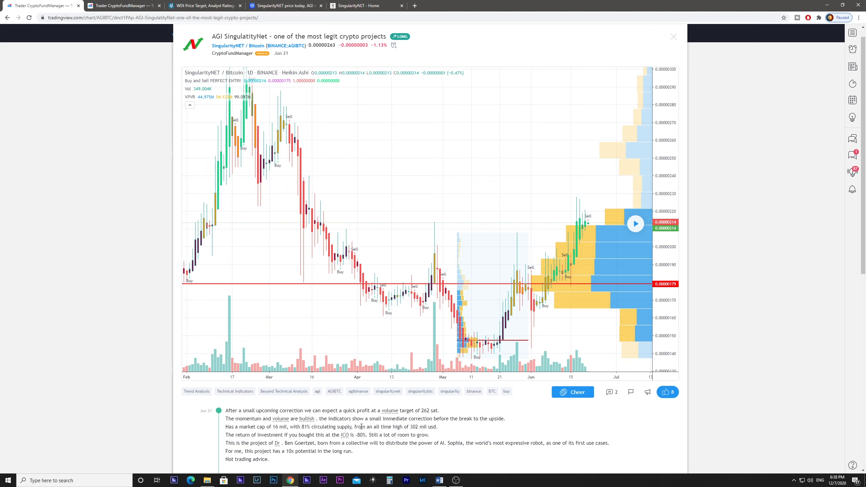
{"action": "mouse_move", "coordinate": [406, 428]}
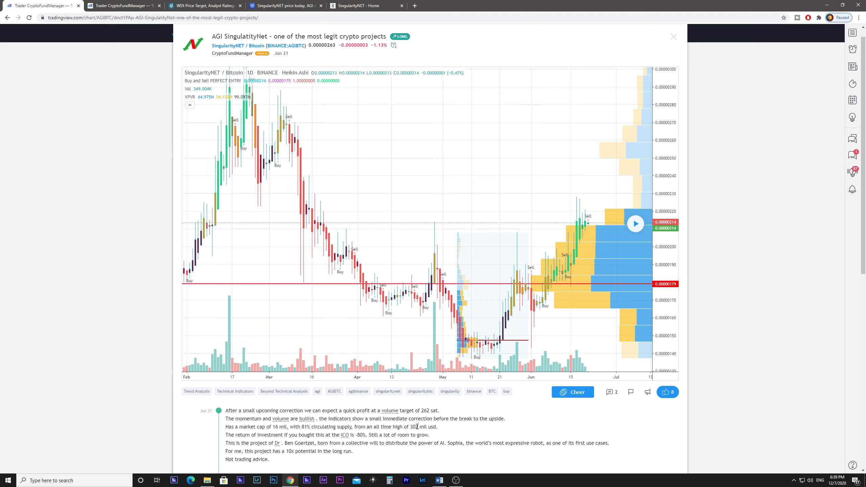
{"action": "mouse_move", "coordinate": [241, 449]}
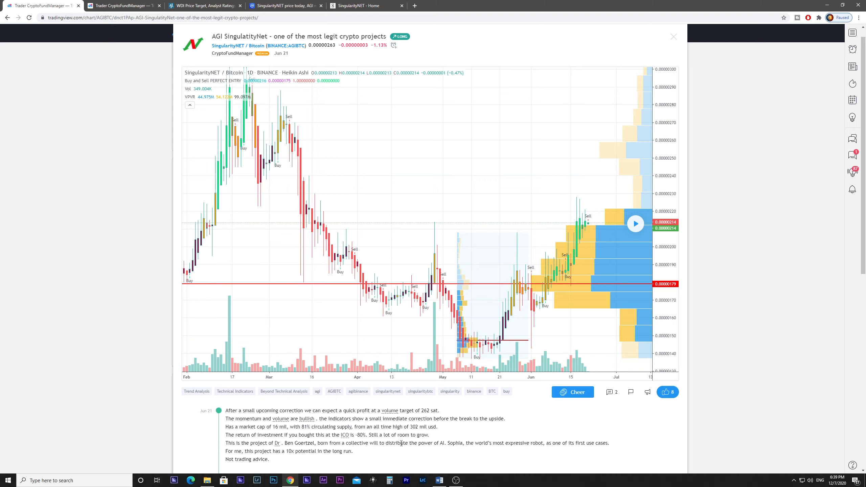
{"action": "mouse_move", "coordinate": [489, 442]}
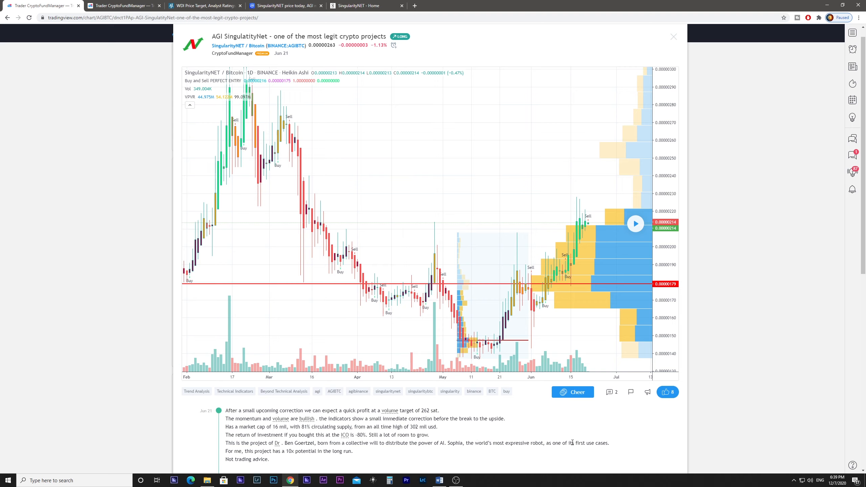
{"action": "mouse_move", "coordinate": [604, 443]}
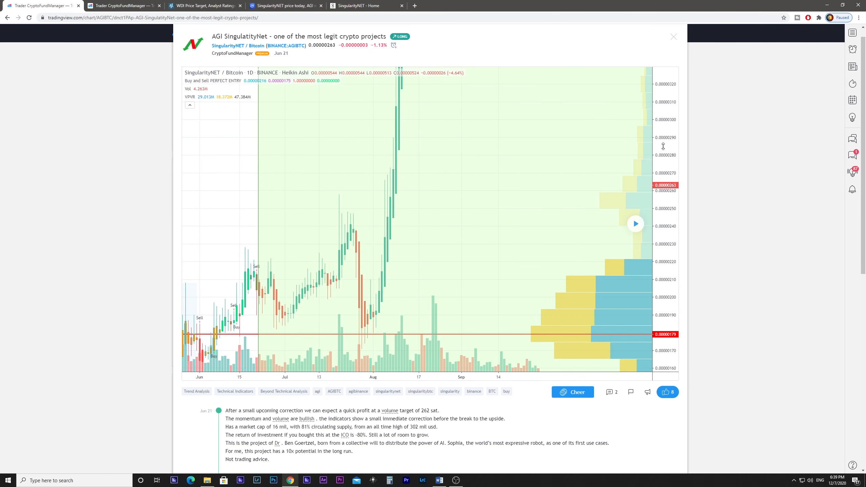
{"action": "mouse_move", "coordinate": [303, 276]}
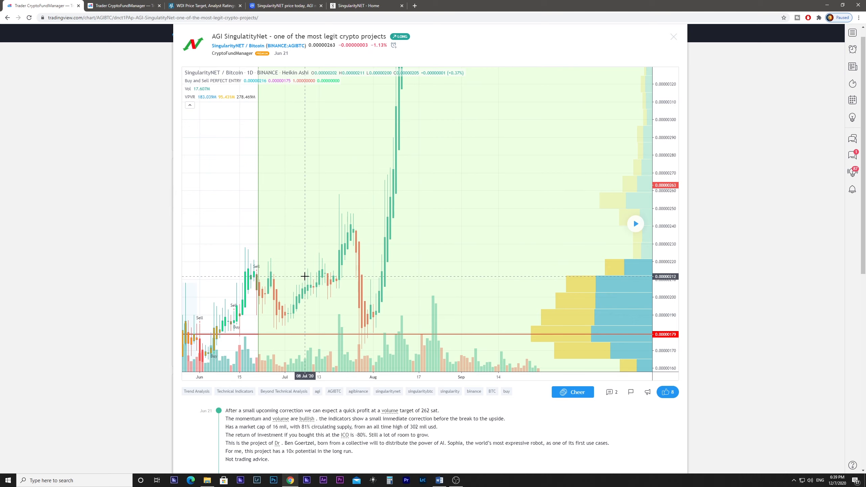
{"action": "mouse_move", "coordinate": [666, 163]}
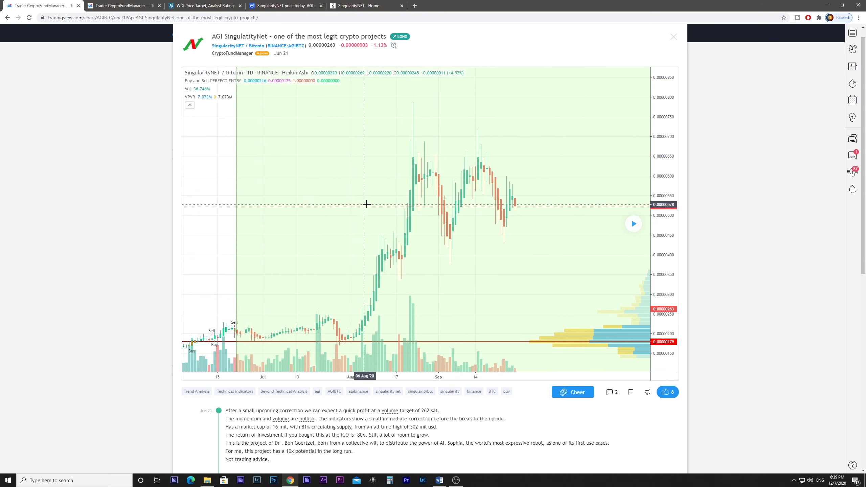
{"action": "mouse_move", "coordinate": [543, 207]}
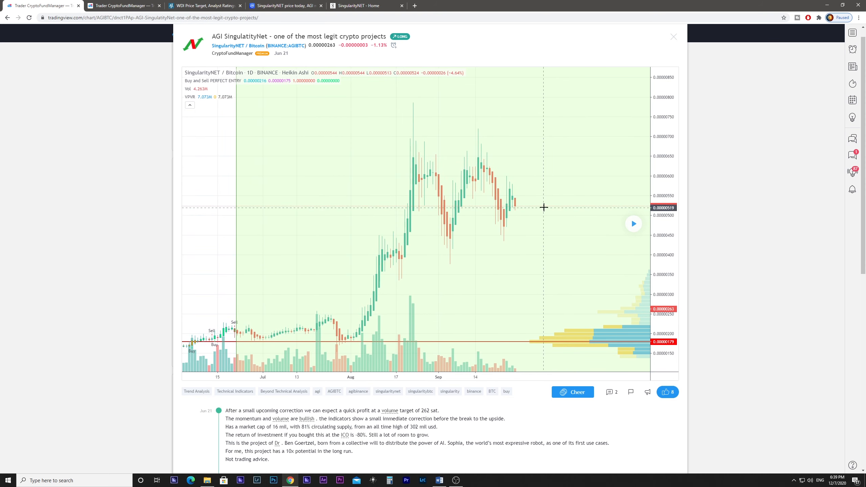
{"action": "mouse_move", "coordinate": [255, 325]}
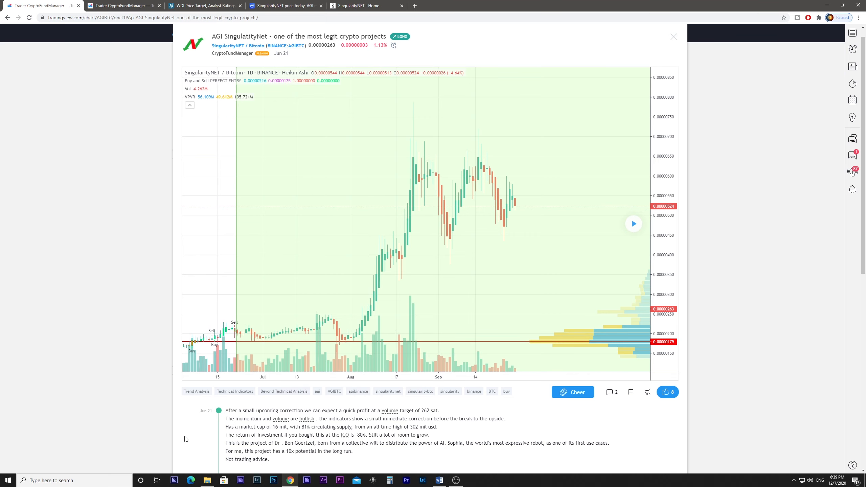
{"action": "mouse_move", "coordinate": [252, 316]}
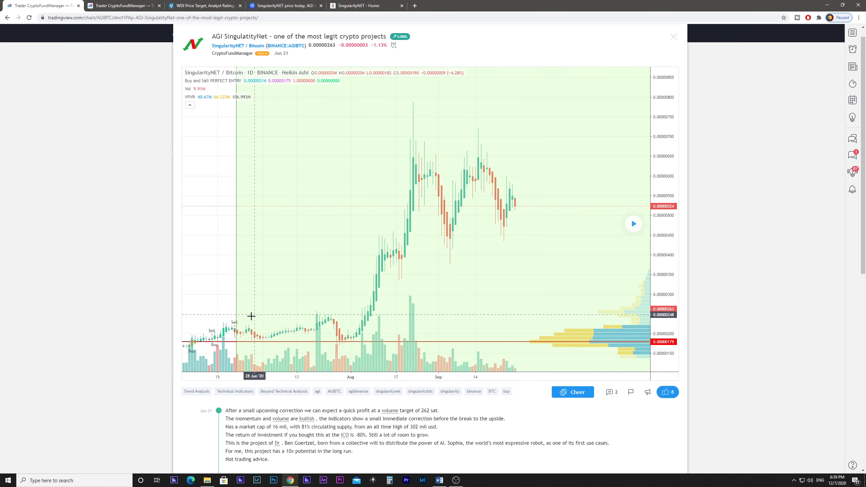
{"action": "mouse_move", "coordinate": [461, 194]}
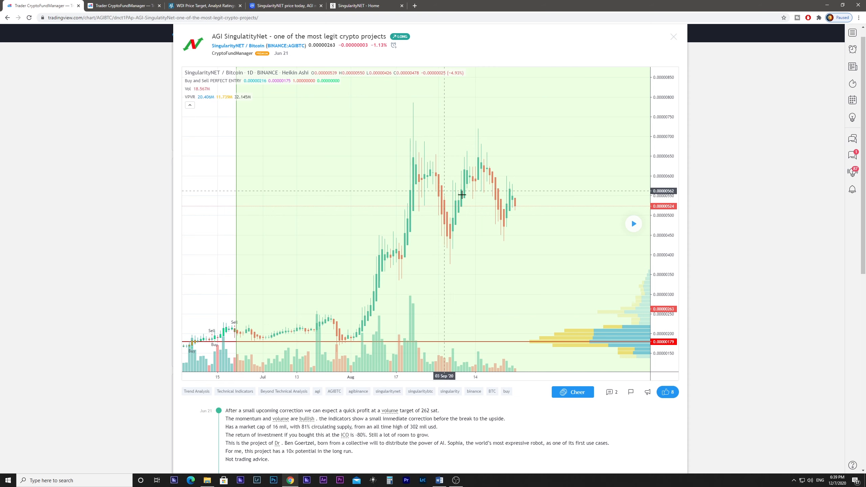
{"action": "mouse_move", "coordinate": [523, 193]}
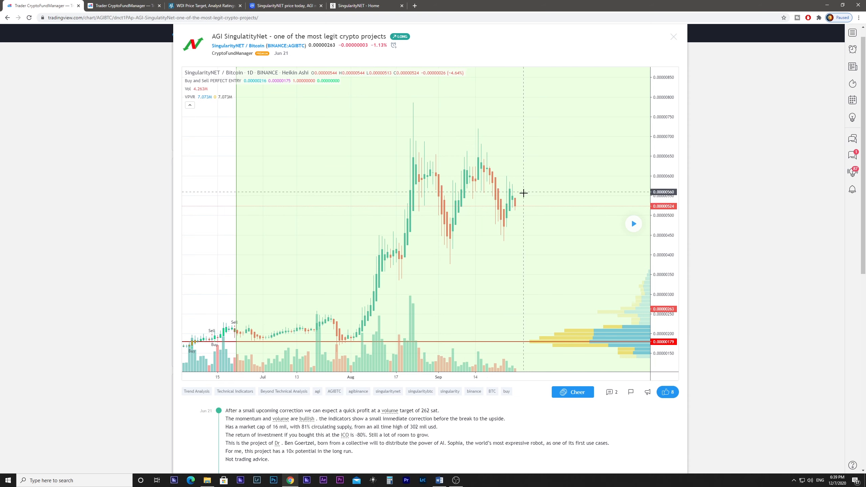
{"action": "mouse_move", "coordinate": [515, 206]}
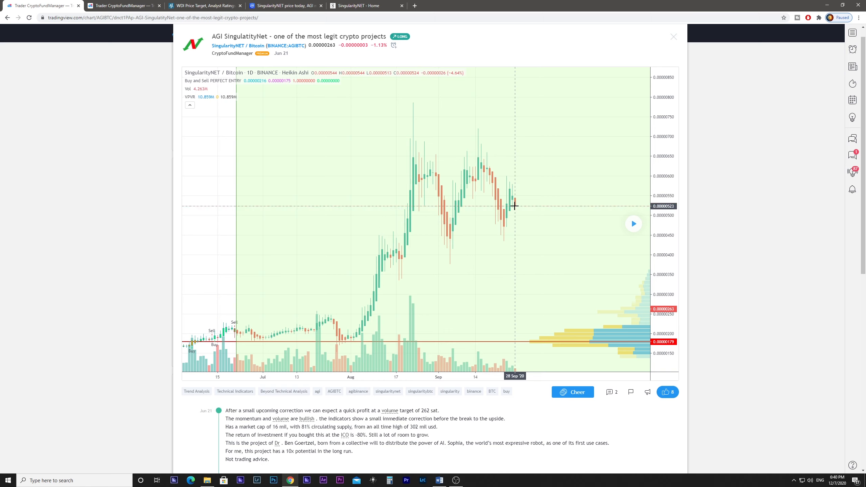
{"action": "mouse_move", "coordinate": [513, 206]}
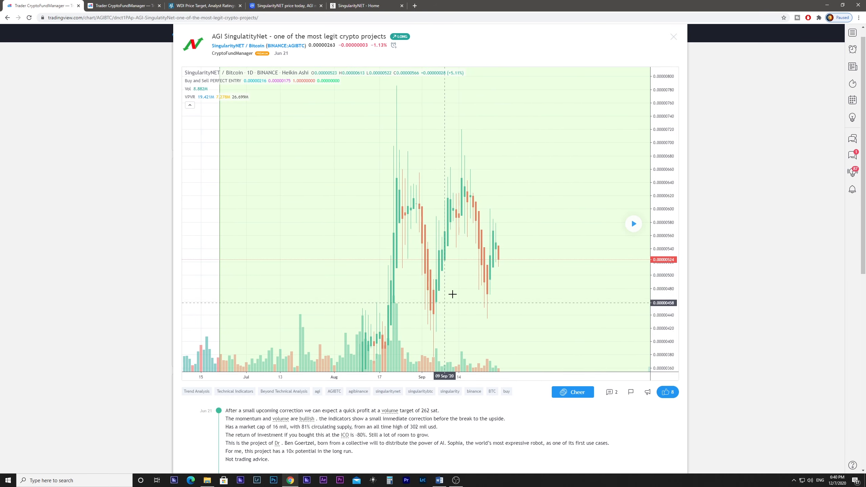
- Scroll the singularitynet.io home page past How We Can Help You and As Seen On, then back to the top
{"action": "left_click", "coordinate": [364, 5]}
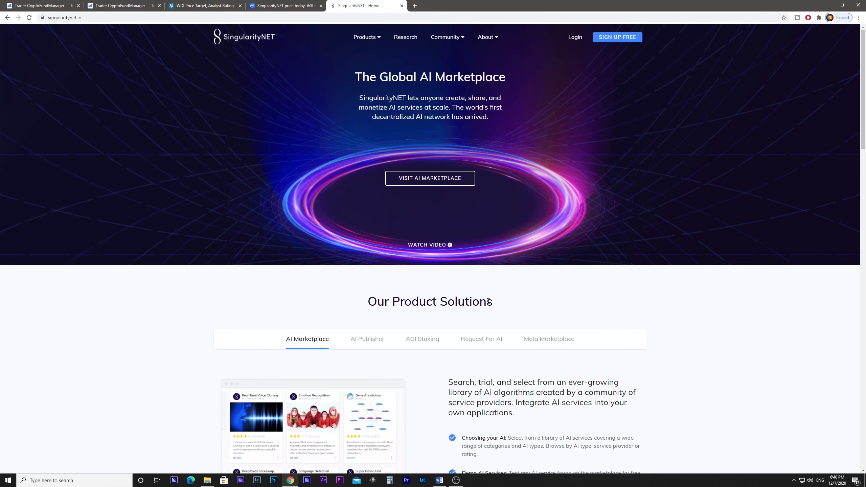
{"action": "mouse_move", "coordinate": [285, 45]}
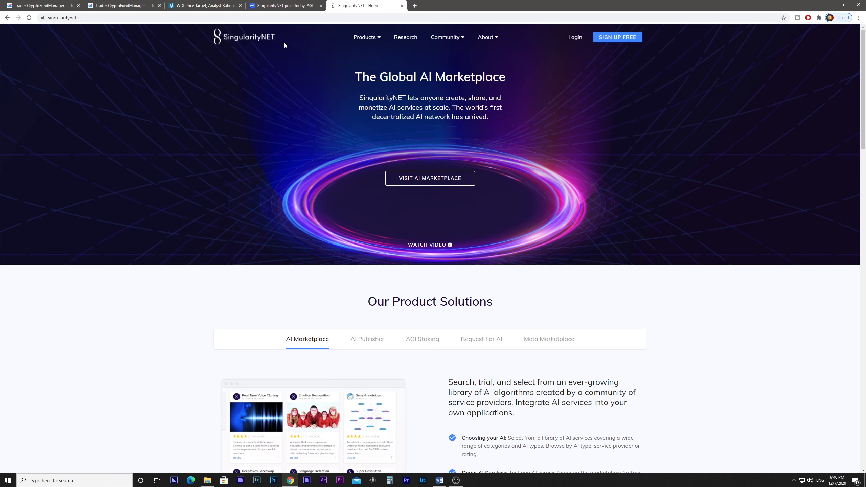
{"action": "mouse_move", "coordinate": [441, 89]}
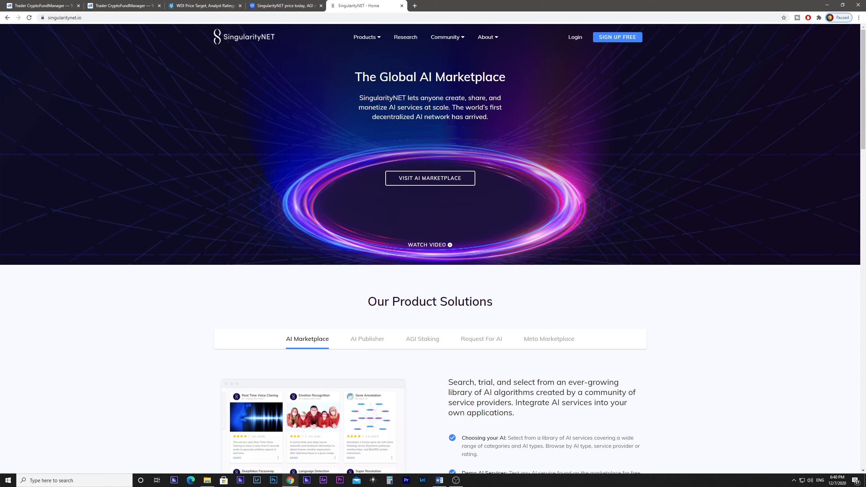
{"action": "mouse_move", "coordinate": [676, 315]}
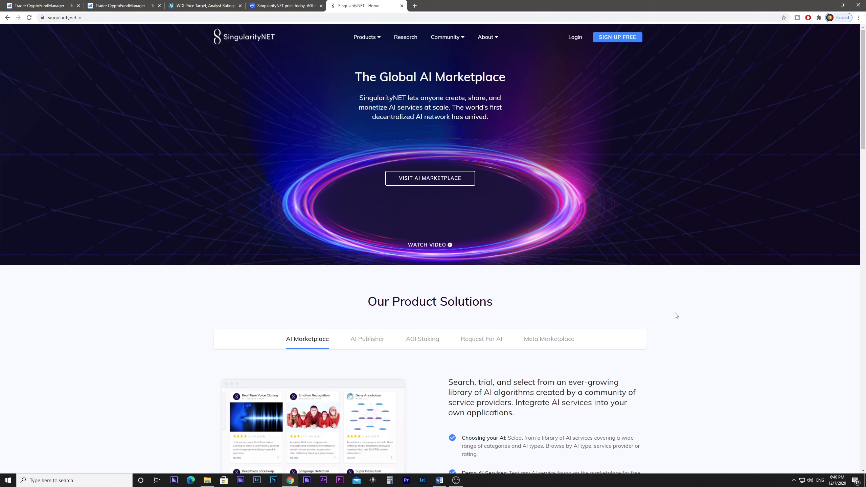
{"action": "scroll", "scroll_direction": "down", "scroll_amount": 3}
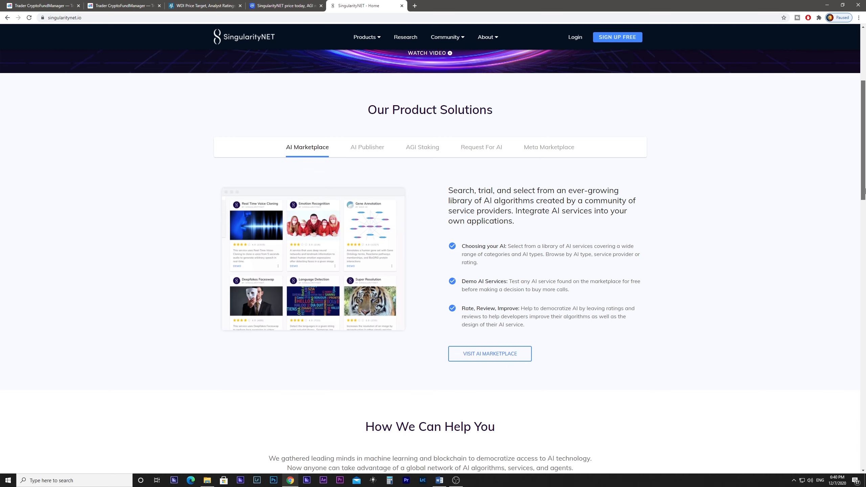
{"action": "scroll", "scroll_direction": "down", "scroll_amount": 3}
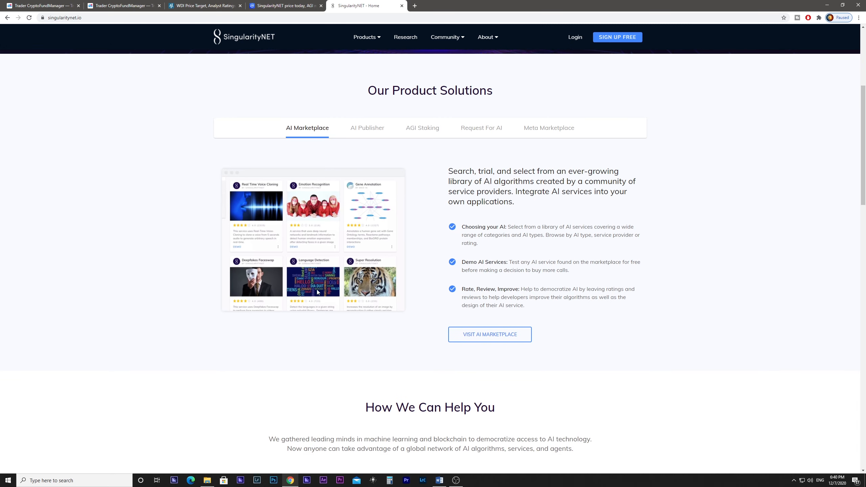
{"action": "scroll", "scroll_direction": "down", "scroll_amount": 3}
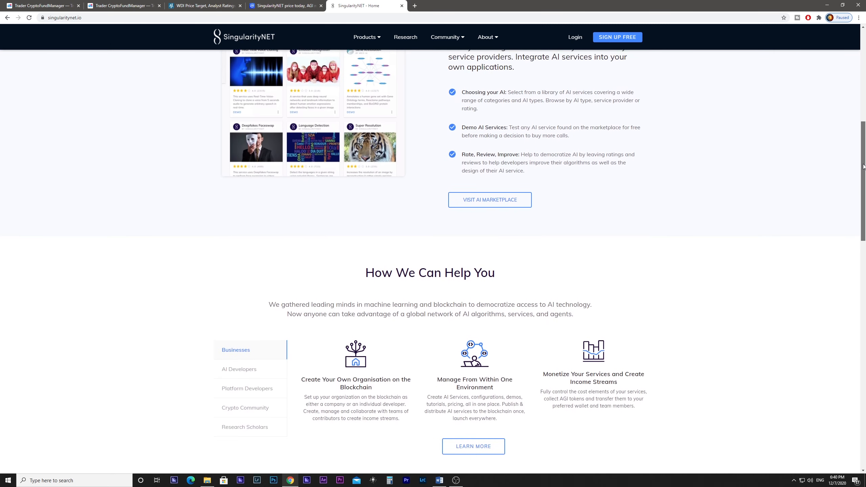
{"action": "scroll", "scroll_direction": "down", "scroll_amount": 3}
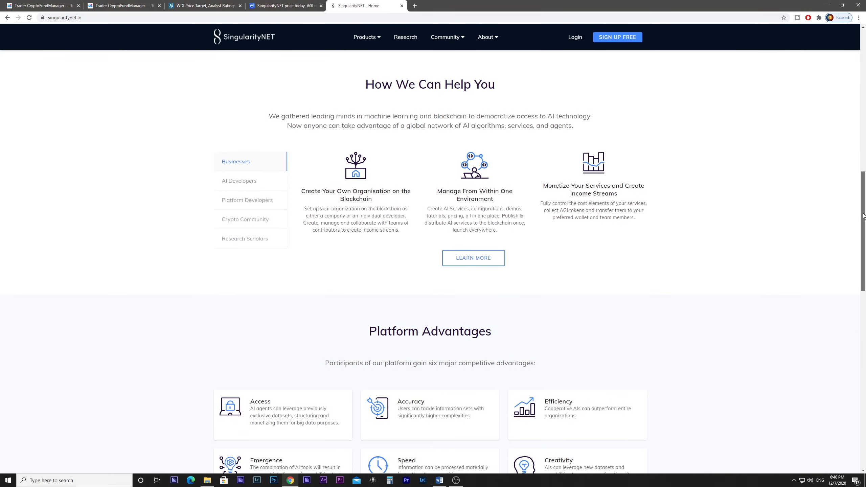
{"action": "scroll", "scroll_direction": "down", "scroll_amount": 3}
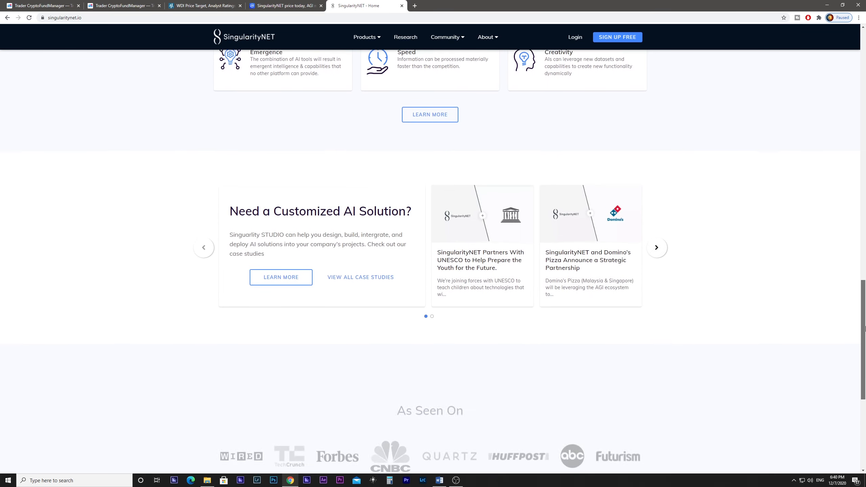
{"action": "scroll", "scroll_direction": "down", "scroll_amount": 3}
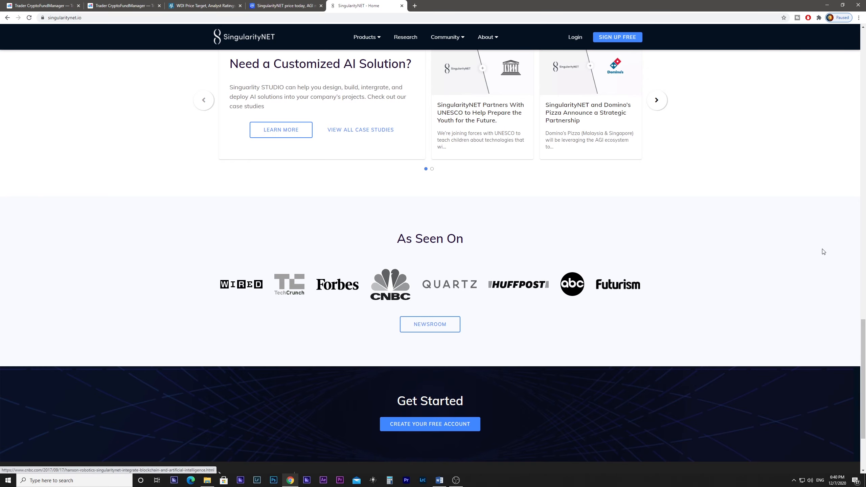
{"action": "scroll", "scroll_direction": "up", "scroll_amount": 3}
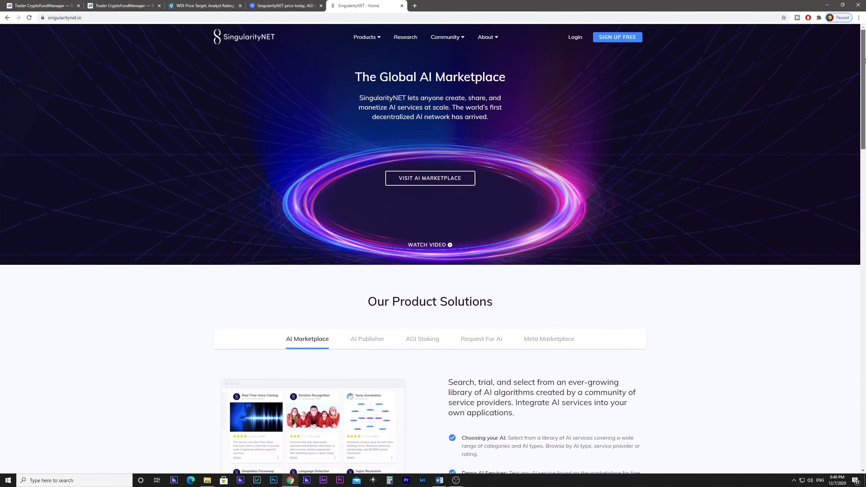
- Browse the Research Projects & Initiatives cards, then move to the CoinMarketCap SingularityNET page
{"action": "left_click", "coordinate": [405, 37]}
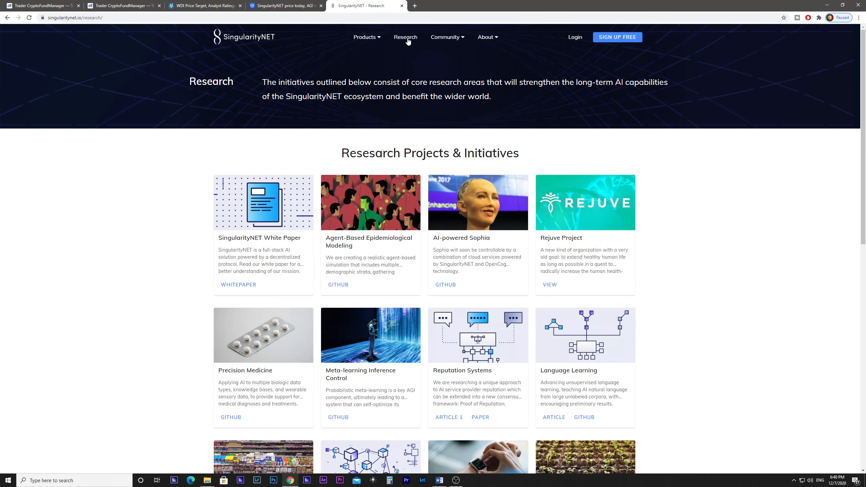
{"action": "mouse_move", "coordinate": [442, 205]}
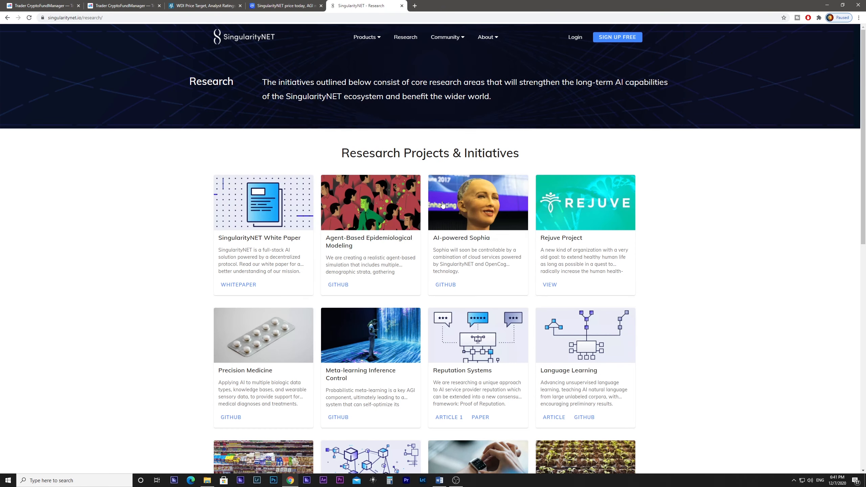
{"action": "mouse_move", "coordinate": [483, 226]}
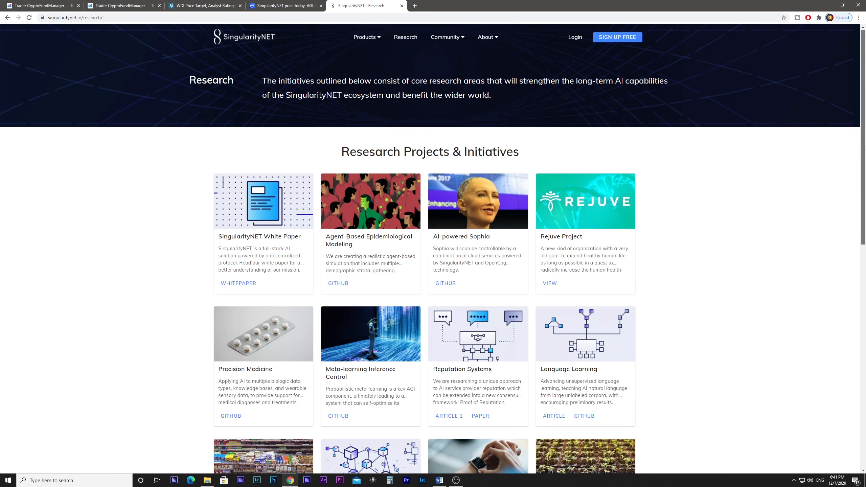
{"action": "scroll", "scroll_direction": "down", "scroll_amount": 3}
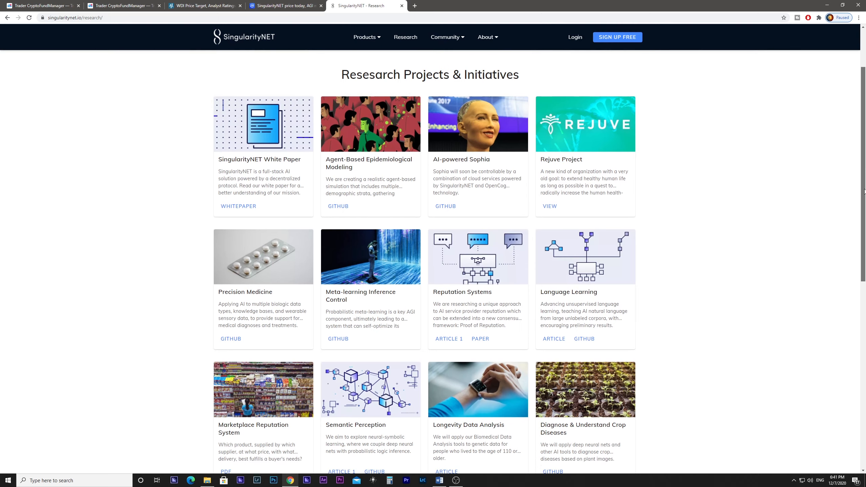
{"action": "left_click", "coordinate": [284, 5]}
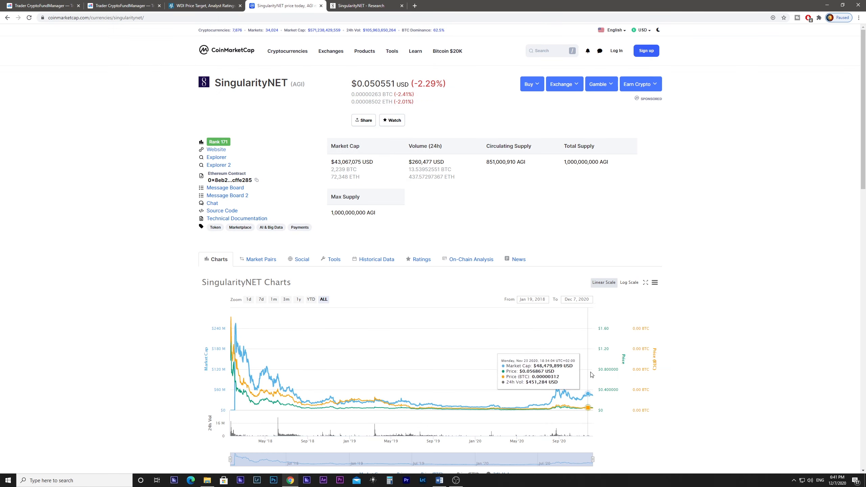
{"action": "mouse_move", "coordinate": [635, 392]}
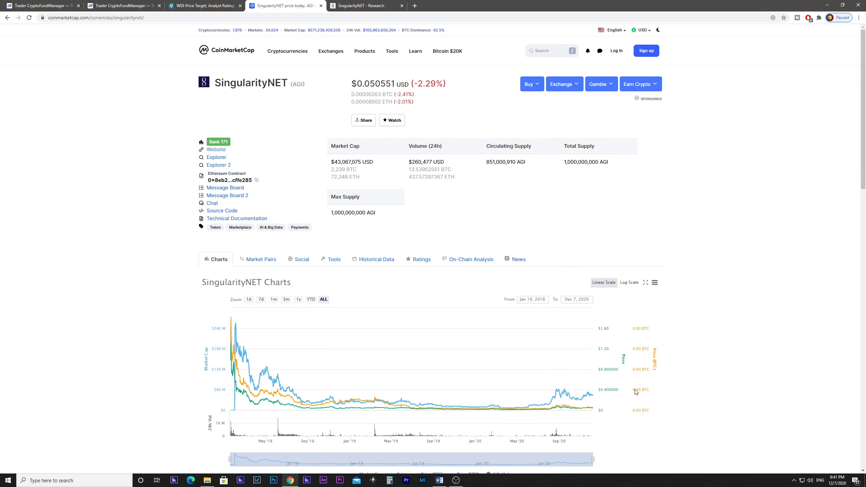
{"action": "mouse_move", "coordinate": [588, 392]}
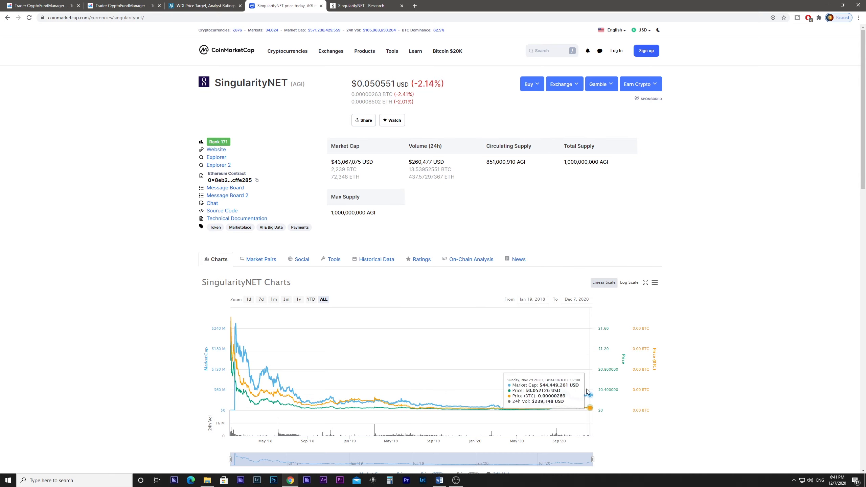
{"action": "mouse_move", "coordinate": [341, 162]}
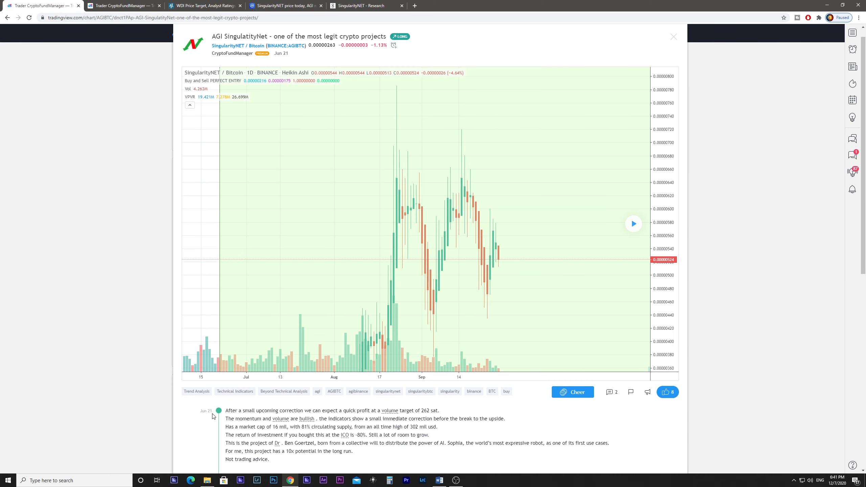
- Leave the CoinMarketCap price chart for the Patreon trading-signal membership page
{"action": "left_click", "coordinate": [754, 6]}
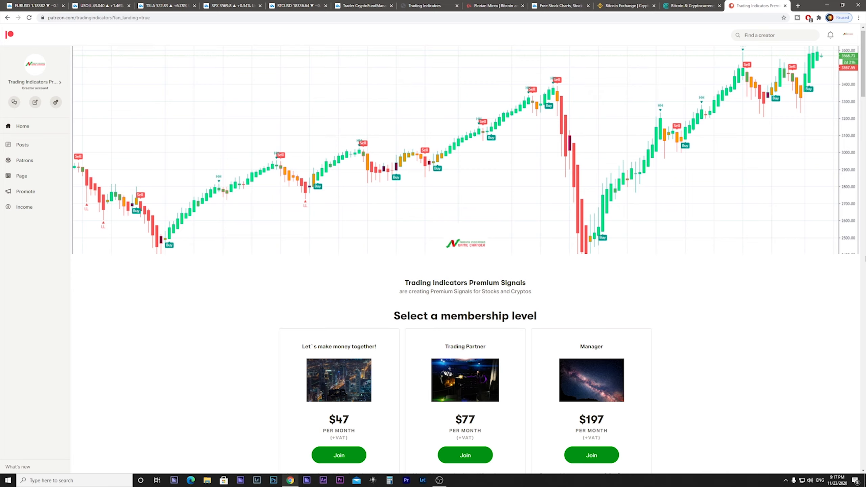
- Review the Trading Indicators store, then measure the S&P 500 drop into late March
{"action": "left_click", "coordinate": [429, 5]}
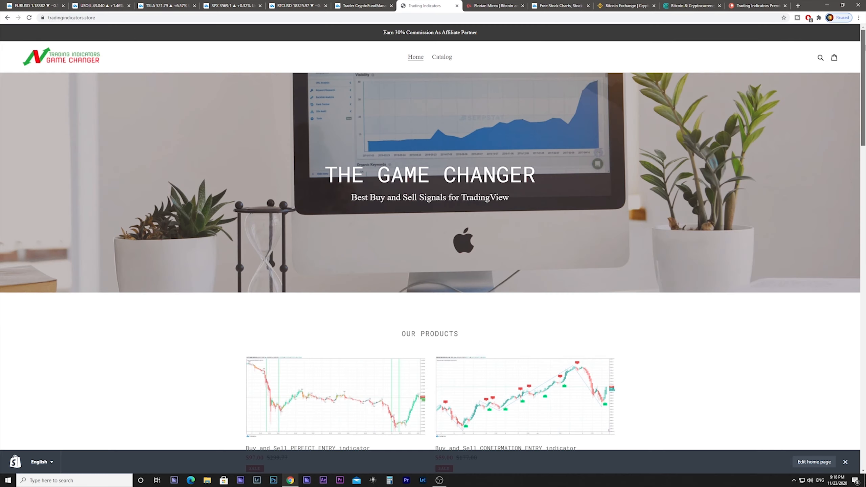
{"action": "scroll", "scroll_direction": "down", "scroll_amount": 3}
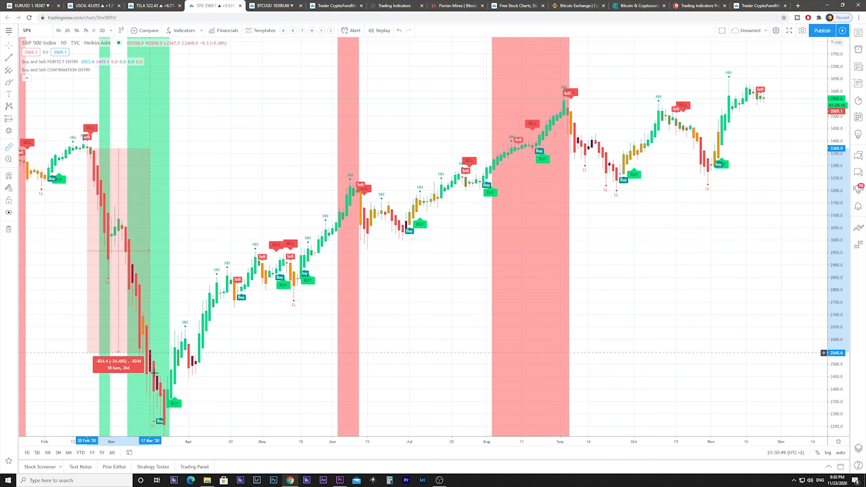
{"action": "left_click_drag", "start_coordinate": [149, 411], "coordinate": [171, 411]}
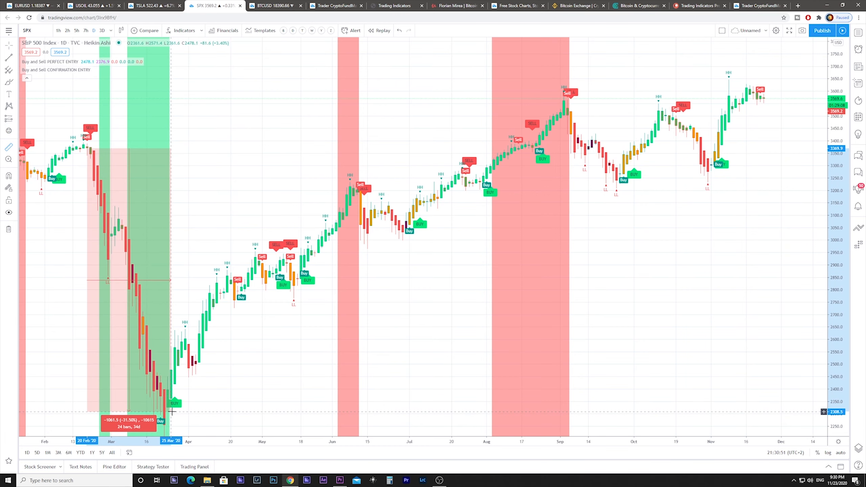
- Measure Bitcoin's October-to-November rise on BTCUSD and bring up the Refer a friend coins panel
{"action": "left_click", "coordinate": [271, 6]}
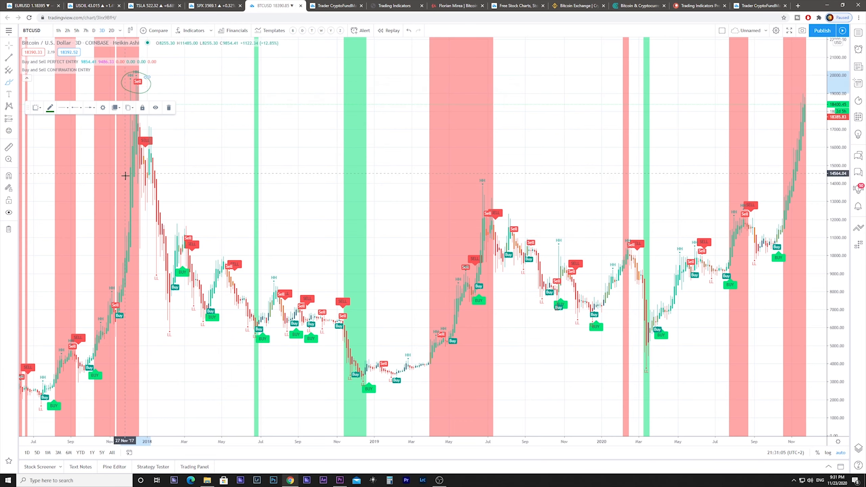
{"action": "left_click", "coordinate": [420, 5]}
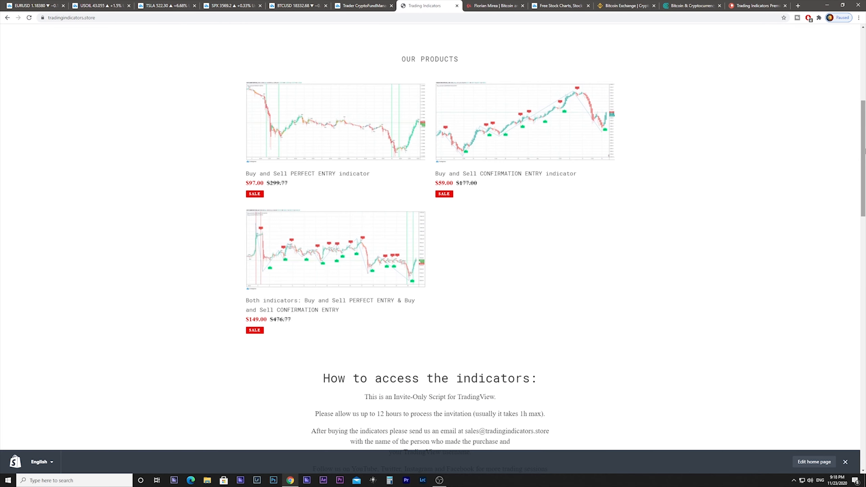
{"action": "left_click", "coordinate": [276, 5]}
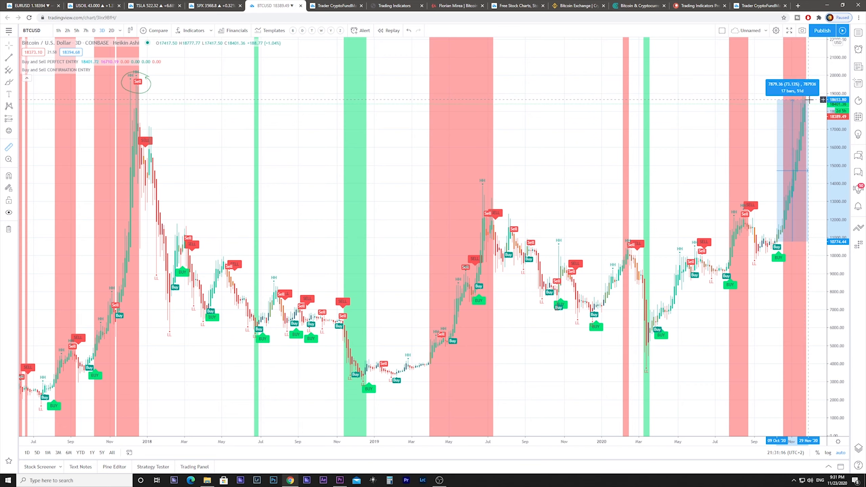
{"action": "left_click", "coordinate": [335, 5]}
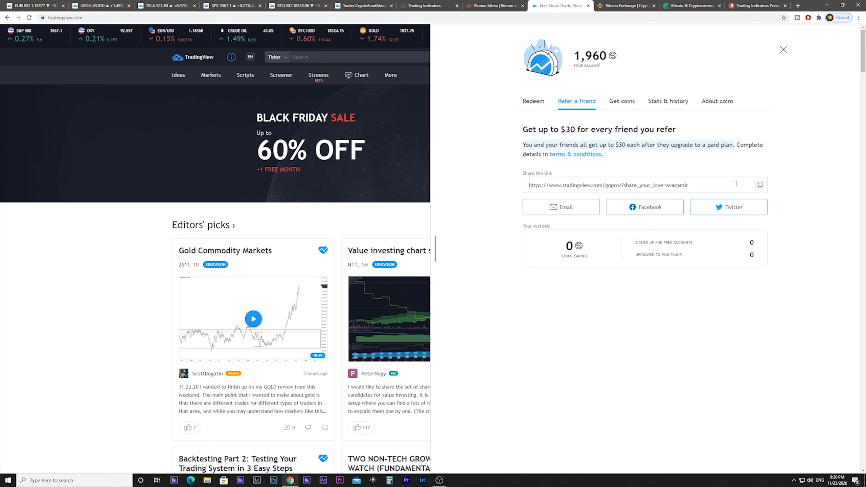
- Cycle through the Udemy, CEX.IO and Binance pages, ending on the CryptoFundManager TradingView profile
{"action": "left_click", "coordinate": [492, 5]}
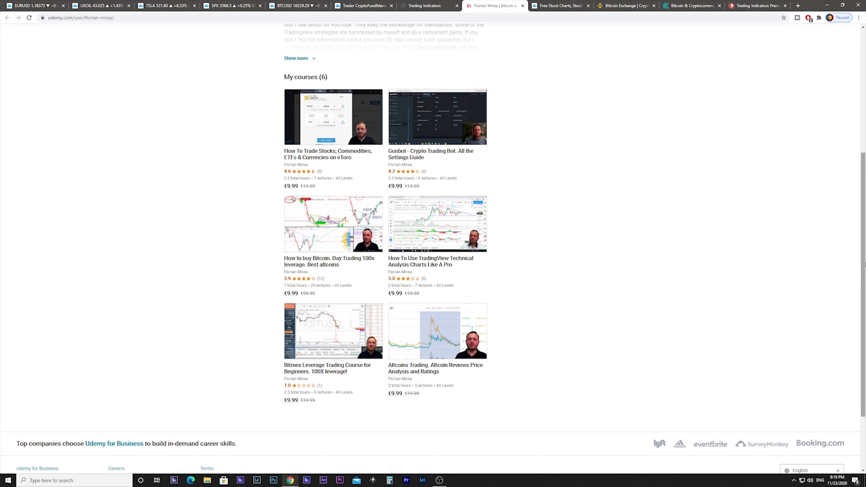
{"action": "left_click", "coordinate": [638, 6]}
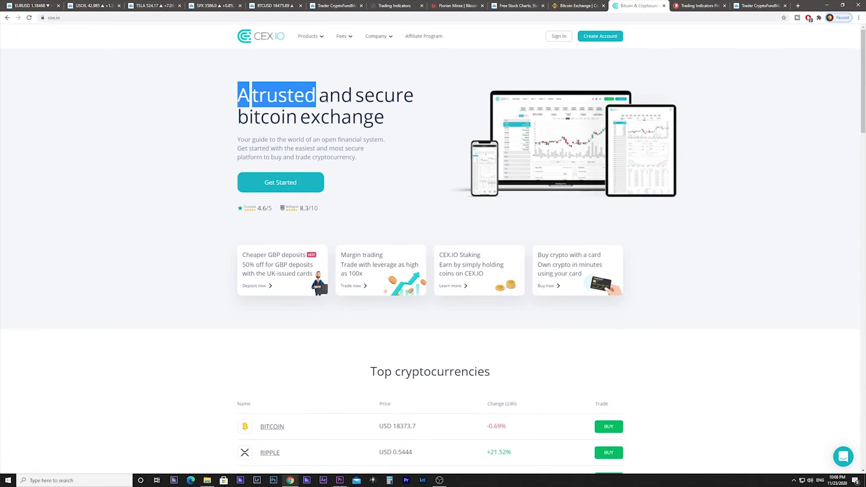
{"action": "left_click", "coordinate": [574, 6]}
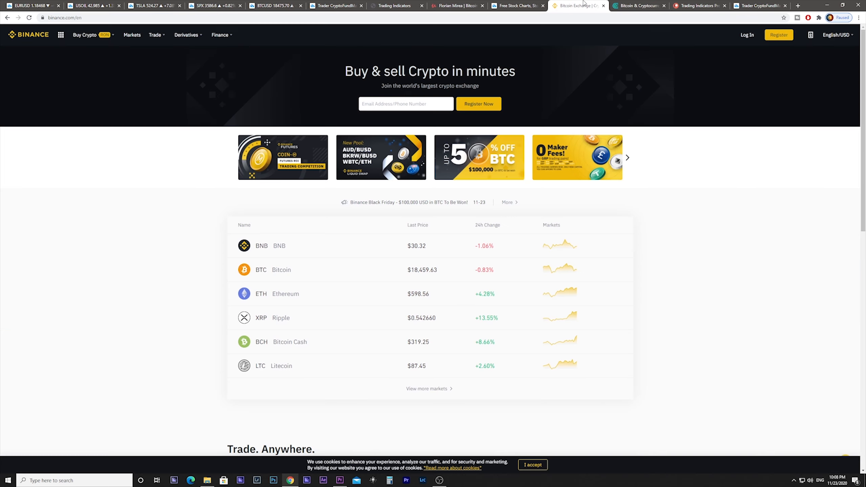
{"action": "left_click", "coordinate": [760, 5]}
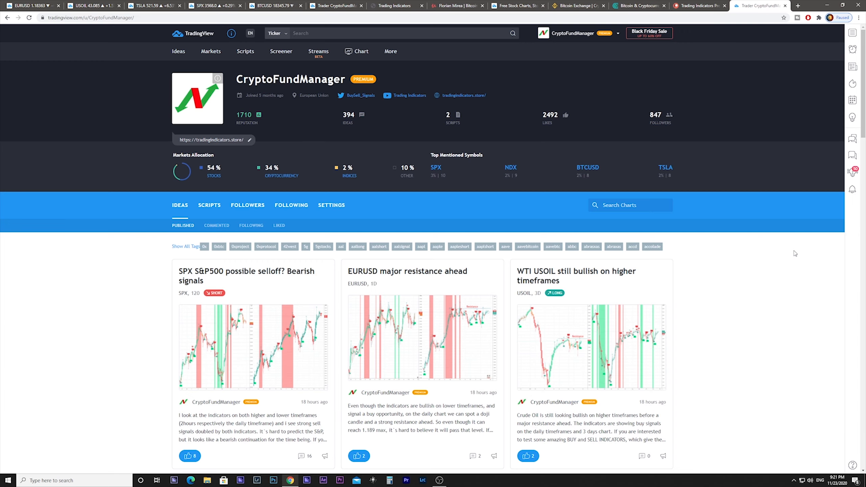